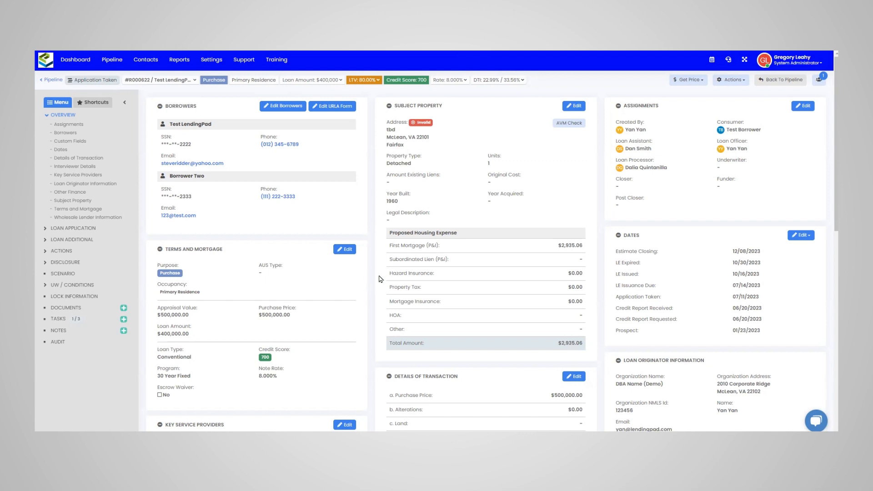
{"action": "mouse_move", "coordinate": [383, 324]}
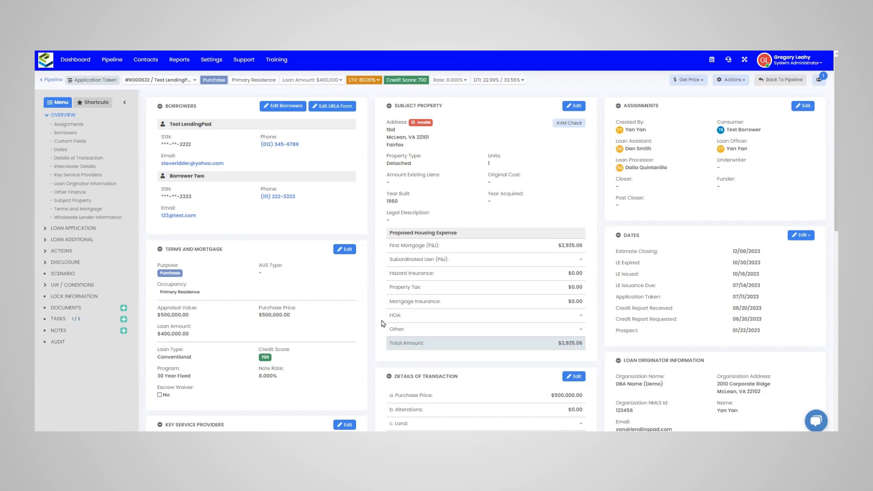
{"action": "mouse_move", "coordinate": [383, 387]}
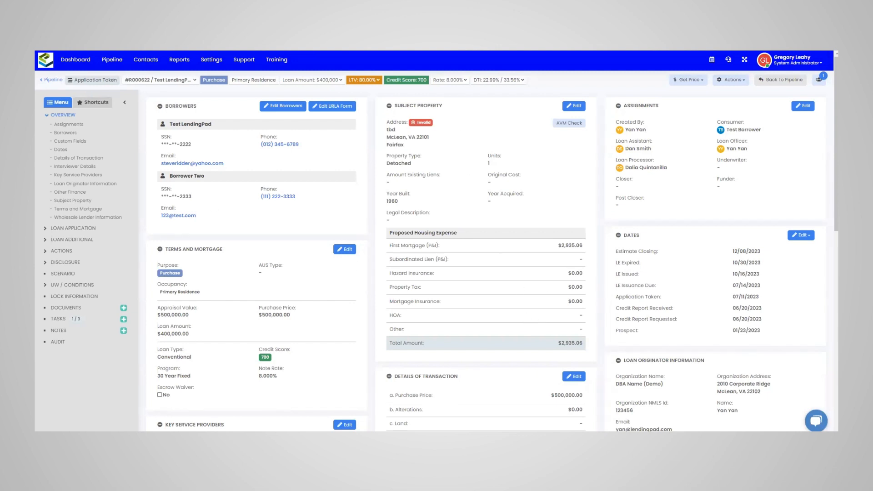
{"action": "mouse_move", "coordinate": [420, 186]}
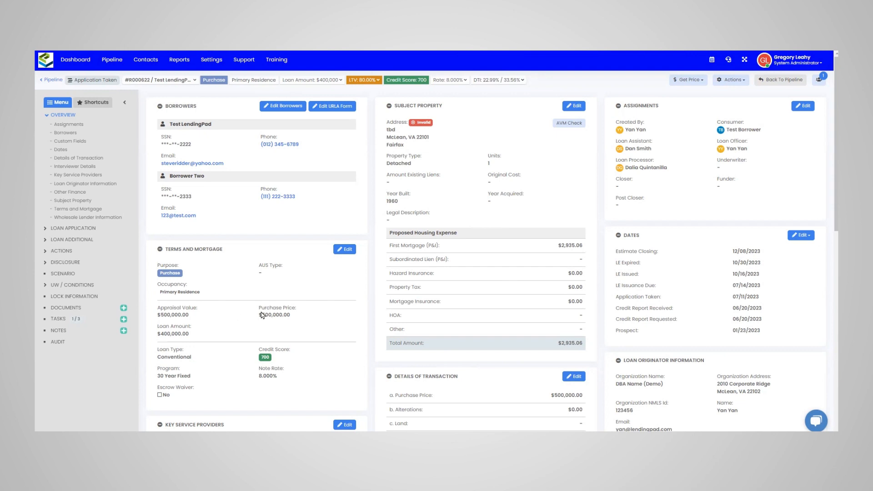
{"action": "mouse_move", "coordinate": [296, 192]}
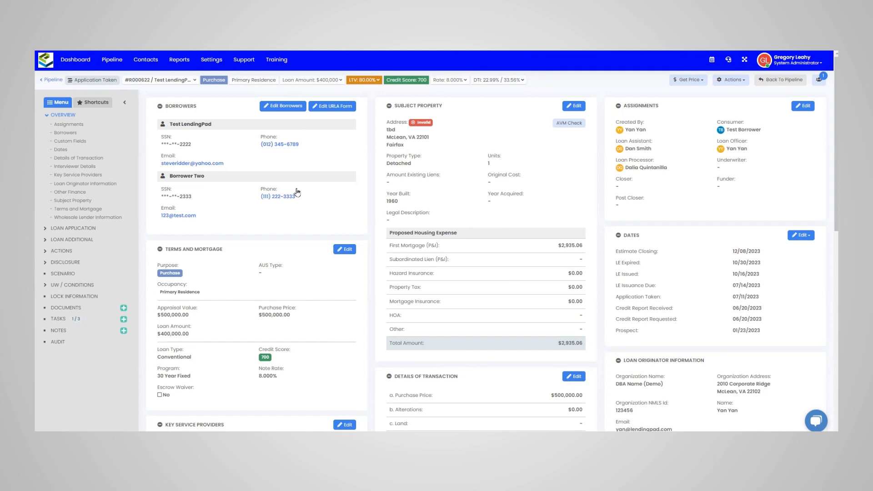
{"action": "mouse_move", "coordinate": [134, 271]}
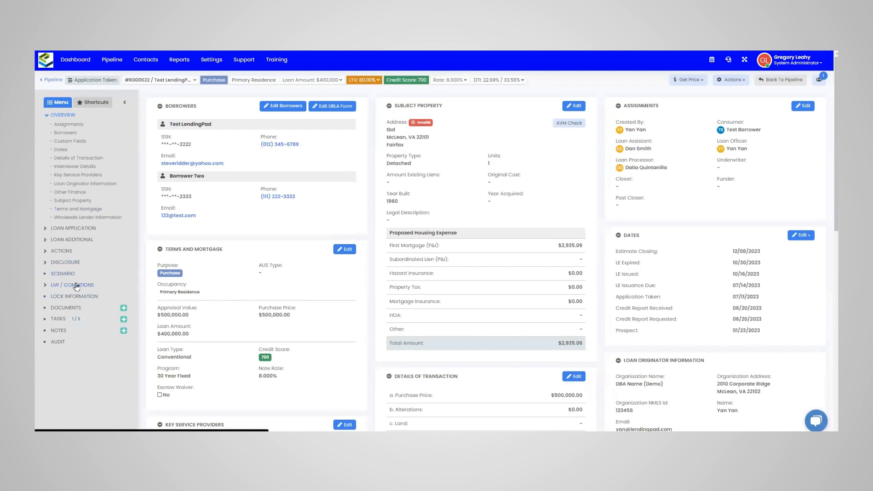
{"action": "mouse_move", "coordinate": [60, 251]}
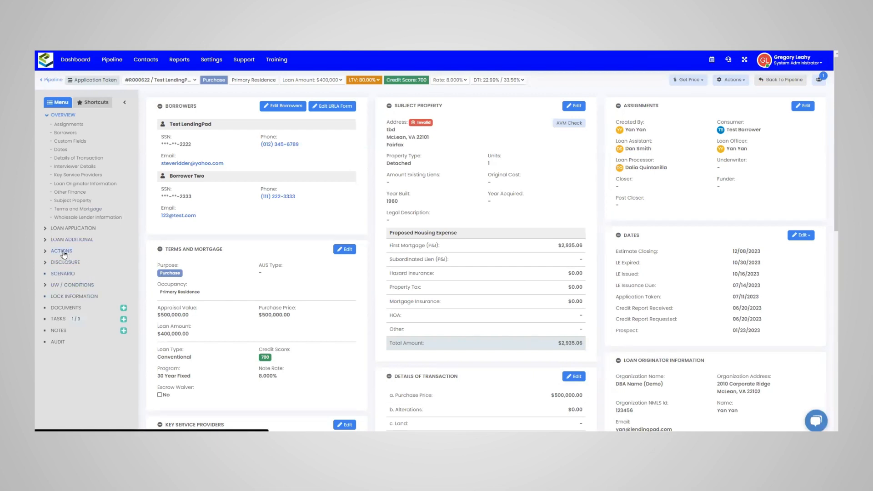
{"action": "mouse_move", "coordinate": [79, 143]}
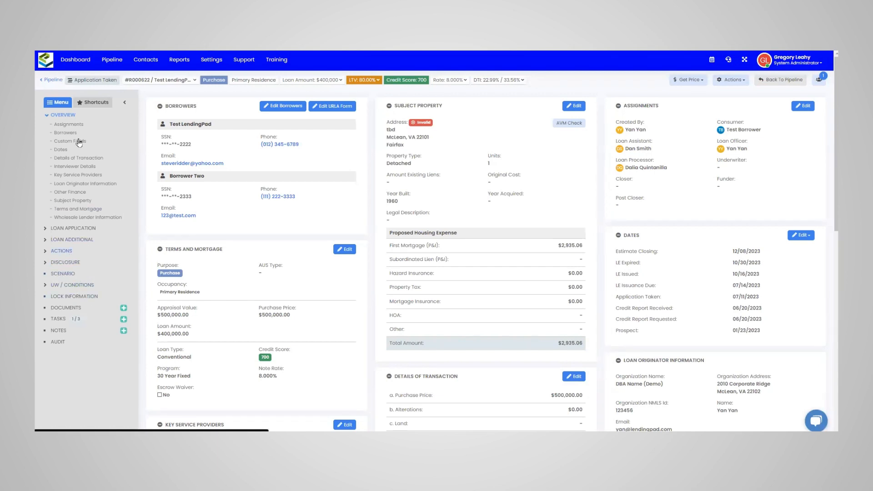
Go to the loan file's Actions page from the left sidebar.
{"action": "left_click", "coordinate": [61, 251]}
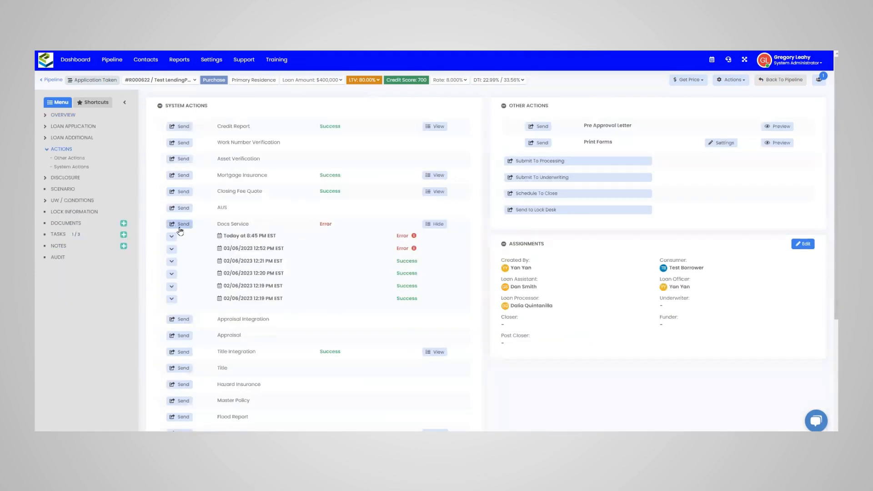
Start a Docs Service request with DocMagic as contact and Pre Disclosure package type.
{"action": "left_click", "coordinate": [179, 224]}
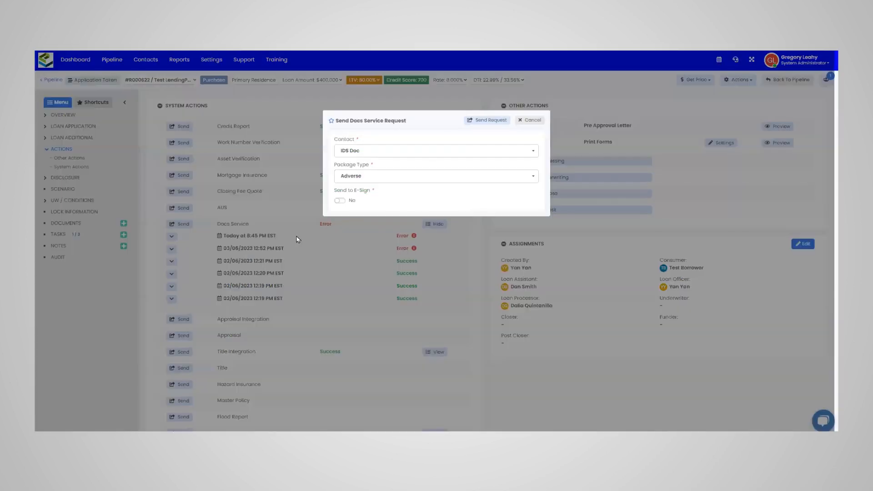
{"action": "left_click", "coordinate": [436, 150]}
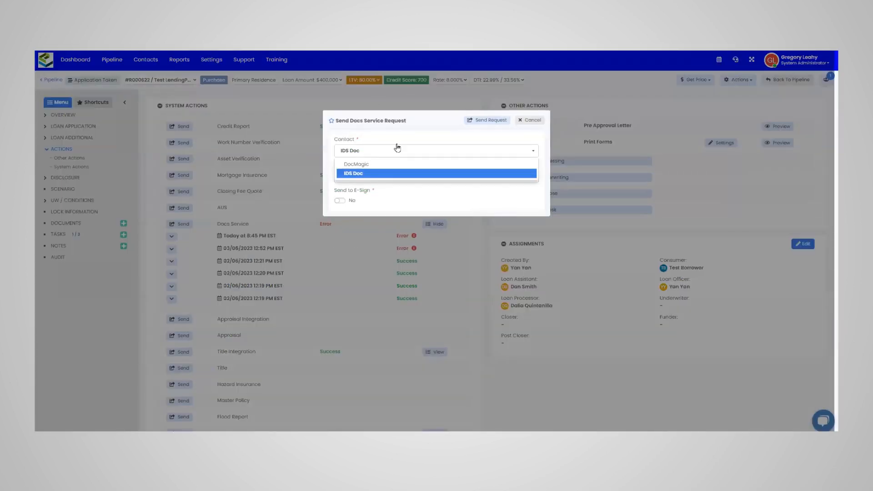
{"action": "left_click", "coordinate": [356, 164]}
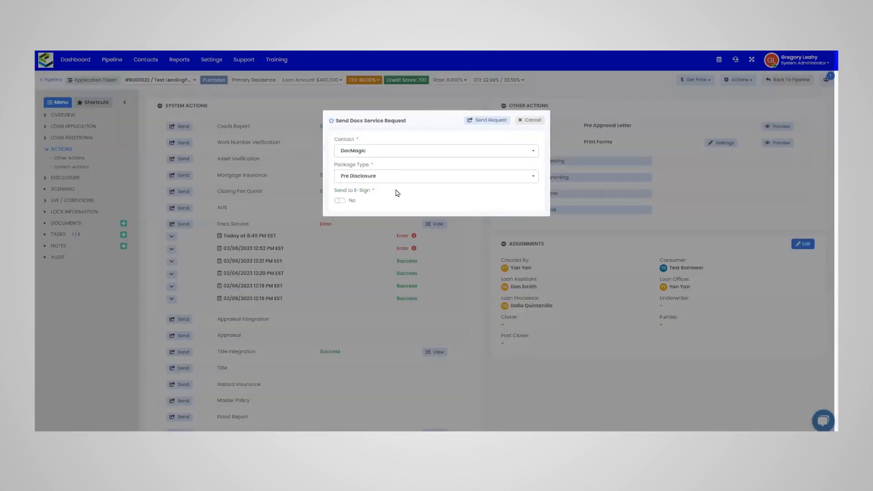
{"action": "left_click", "coordinate": [436, 175]}
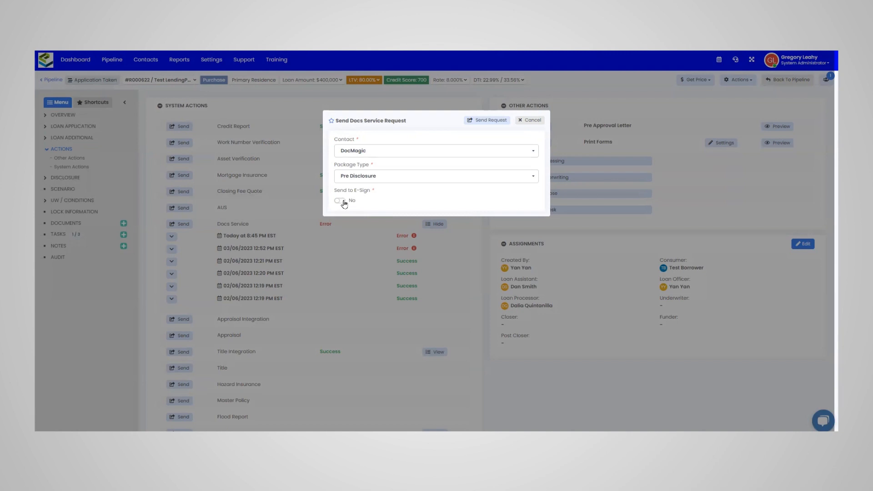
Toggle Send to E-Sign on and back off, leaving it disabled.
{"action": "left_click", "coordinate": [339, 200]}
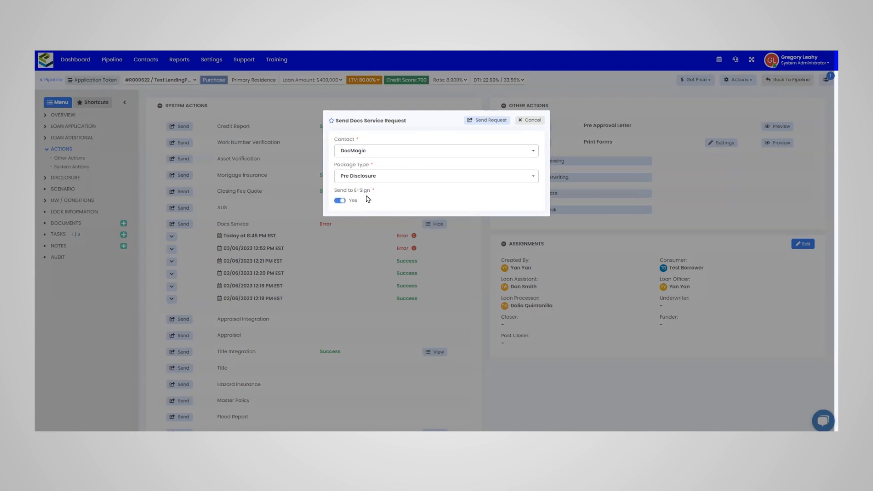
{"action": "left_click", "coordinate": [339, 200]}
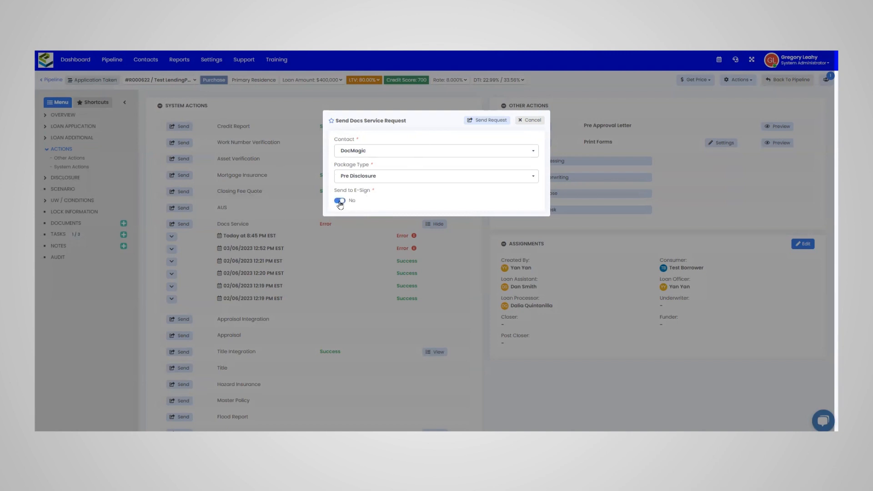
{"action": "left_click", "coordinate": [339, 200]}
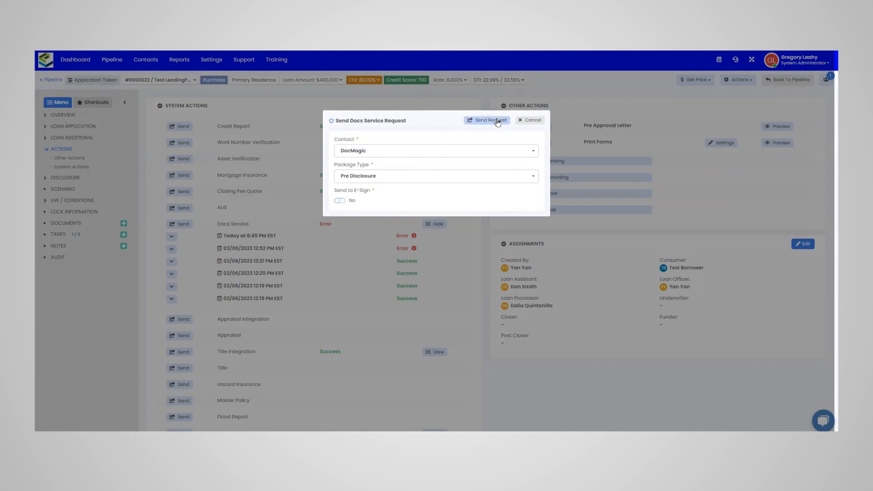
{"action": "mouse_move", "coordinate": [427, 200]}
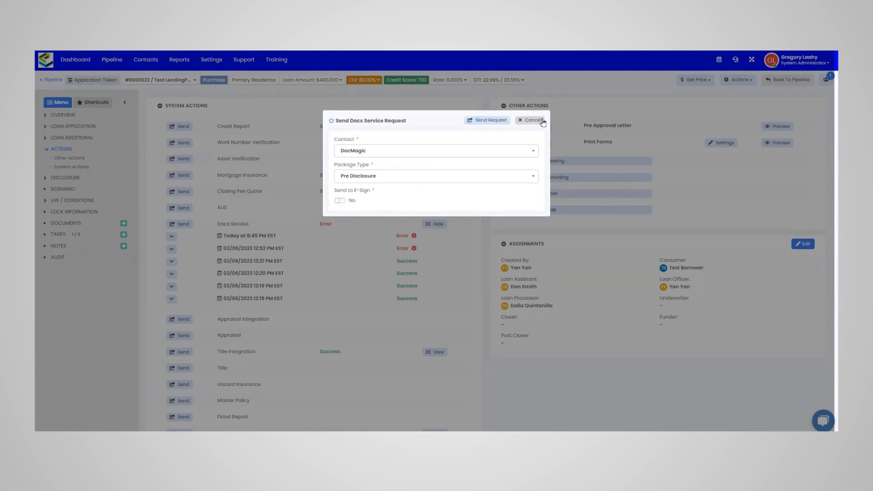
Cancel the unsent request and expand the 02/06/2023 12:21 PM success record's Closing Disclosure details.
{"action": "left_click", "coordinate": [530, 120]}
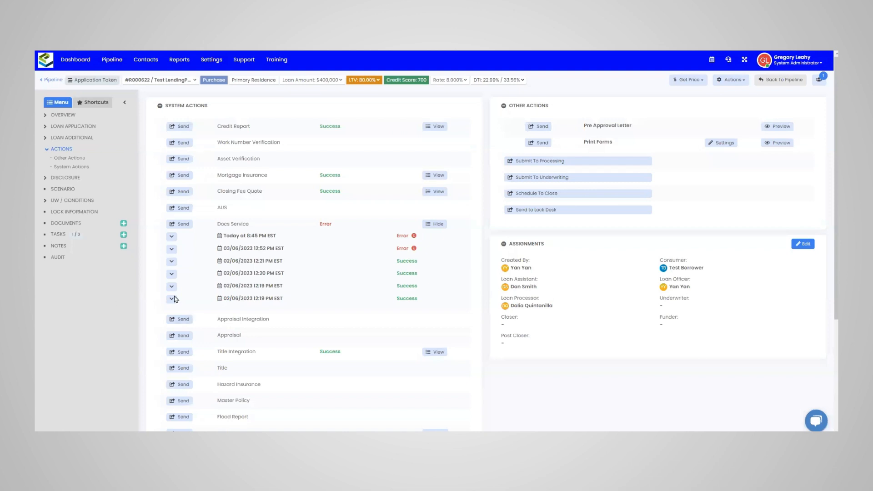
{"action": "left_click", "coordinate": [172, 261]}
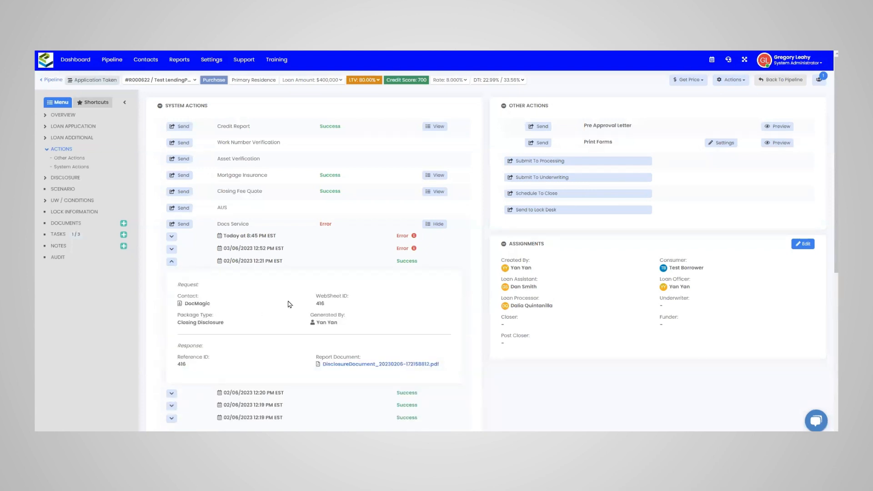
{"action": "scroll", "scroll_direction": "down", "scroll_amount": 3}
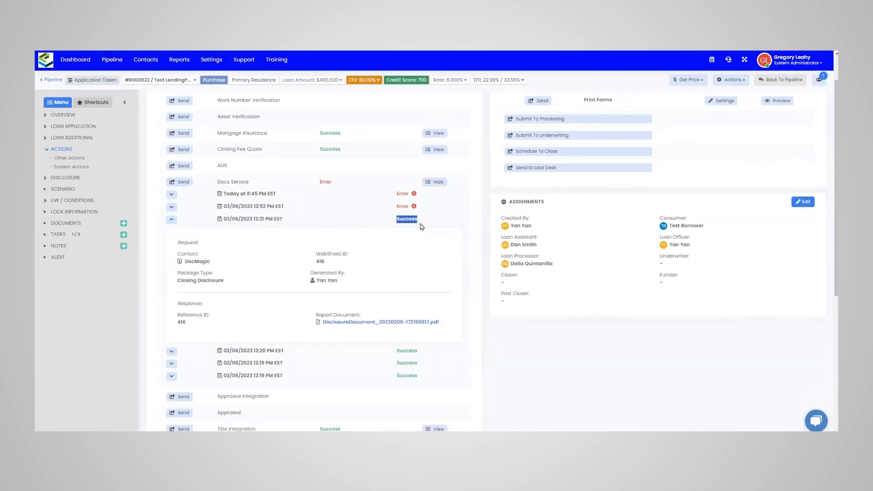
{"action": "scroll", "scroll_direction": "down", "scroll_amount": 3}
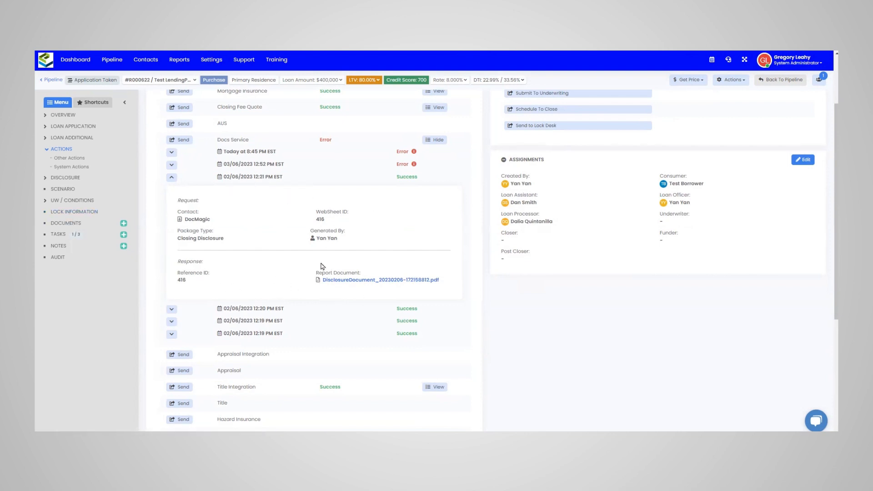
{"action": "mouse_move", "coordinate": [244, 206]}
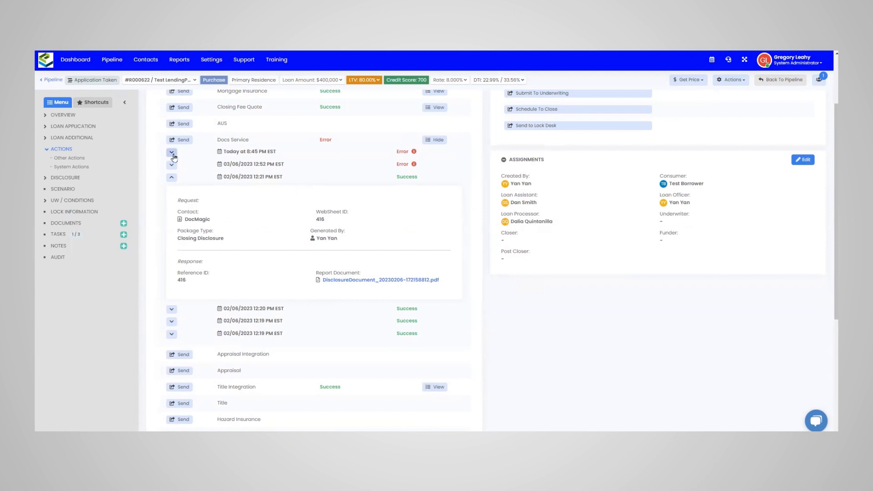
Expand today's 8:45 PM error record to show its failure code and reasons.
{"action": "left_click", "coordinate": [172, 151]}
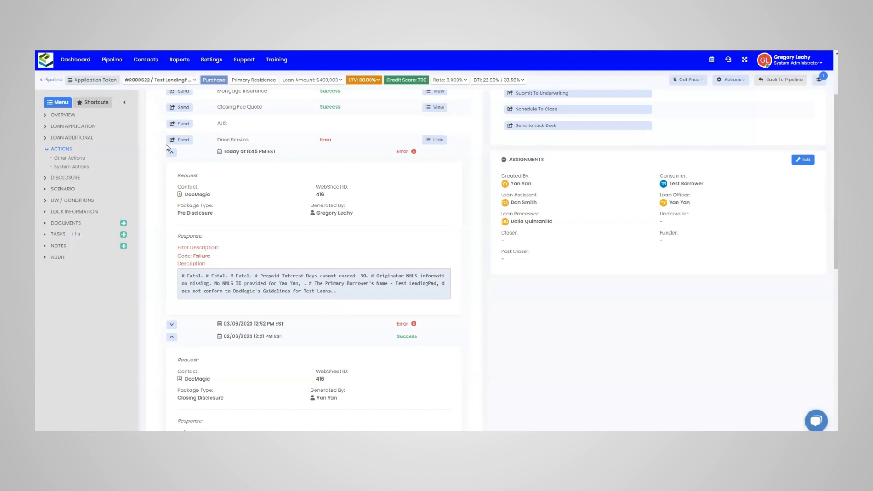
{"action": "mouse_move", "coordinate": [172, 153]}
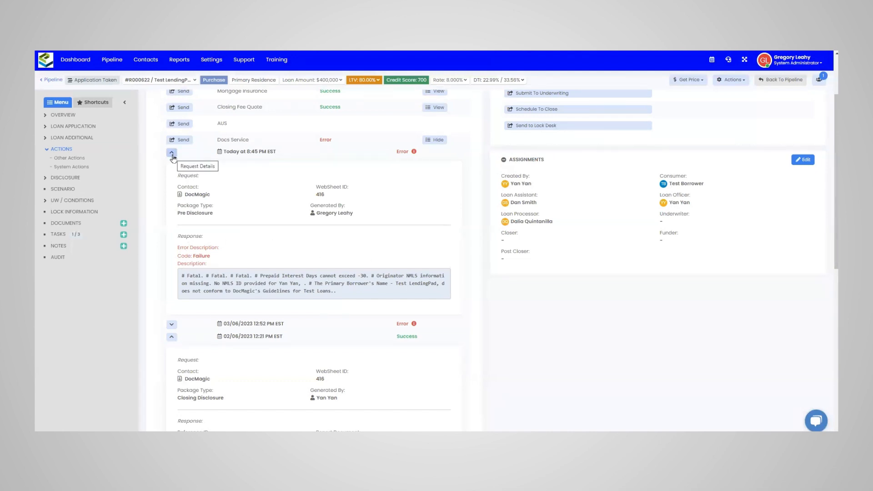